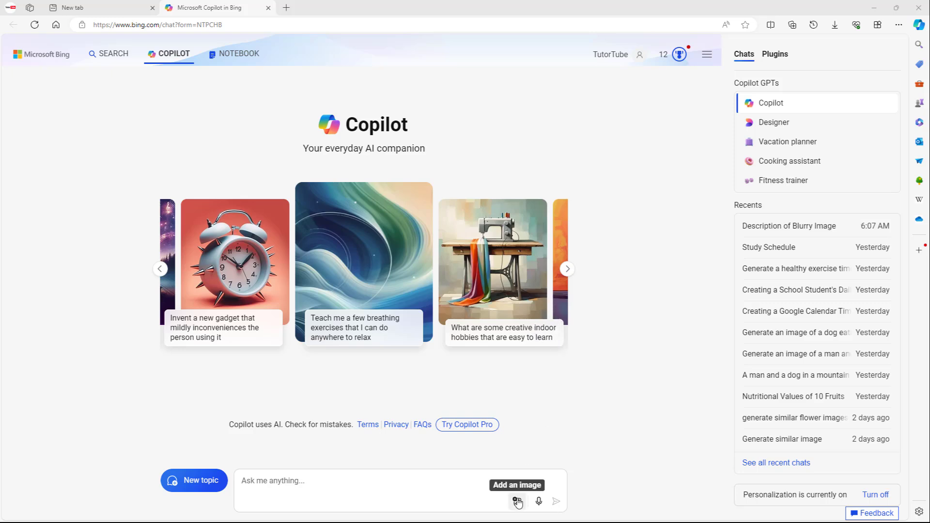
mouse_move(514, 469)
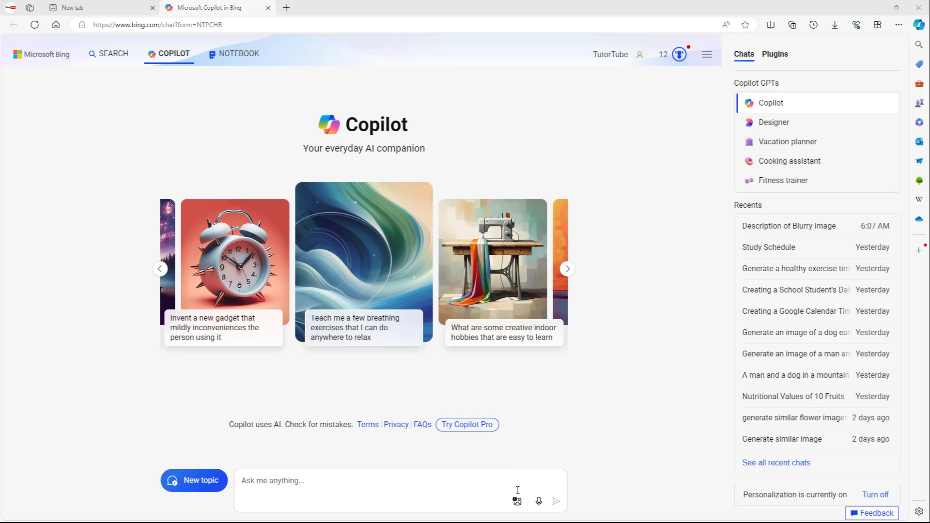
Attach the red flower image by URL and send 'Explain what you see in this image'
click(515, 501)
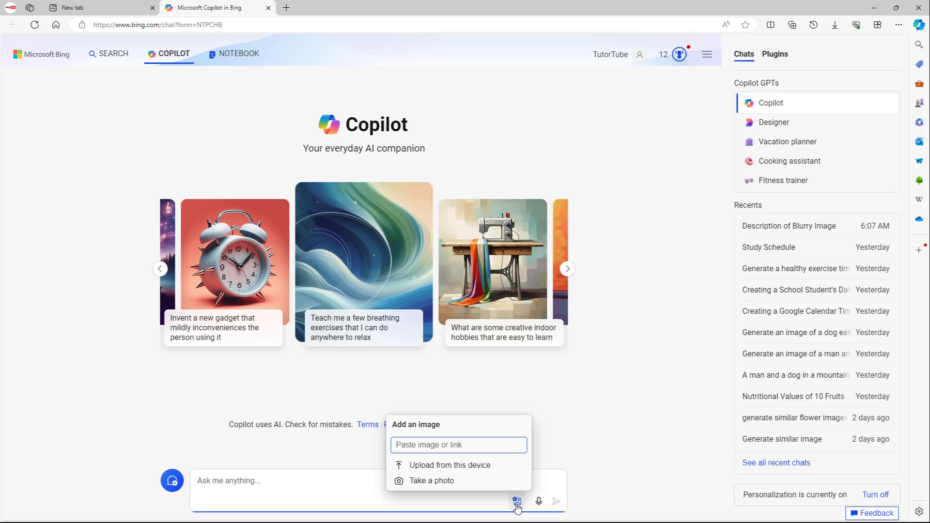
right_click(458, 445)
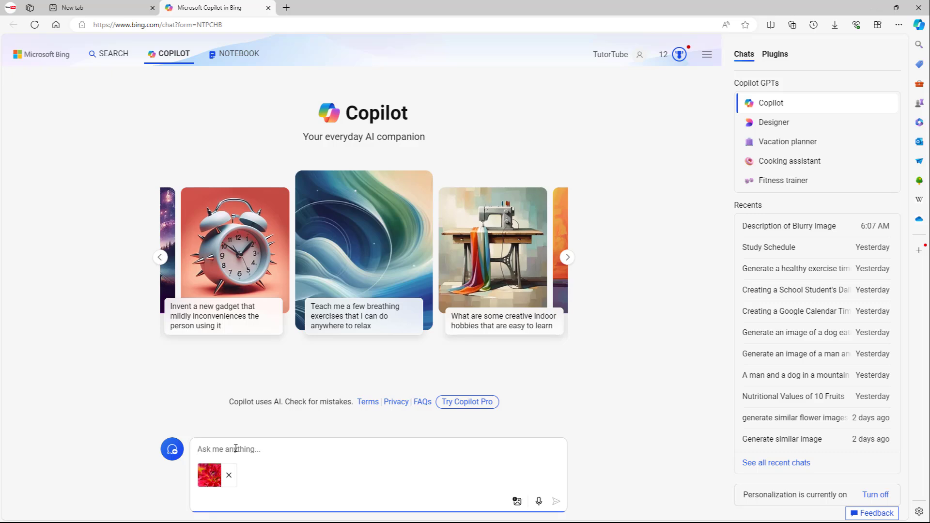
text(Explain what you see  in)
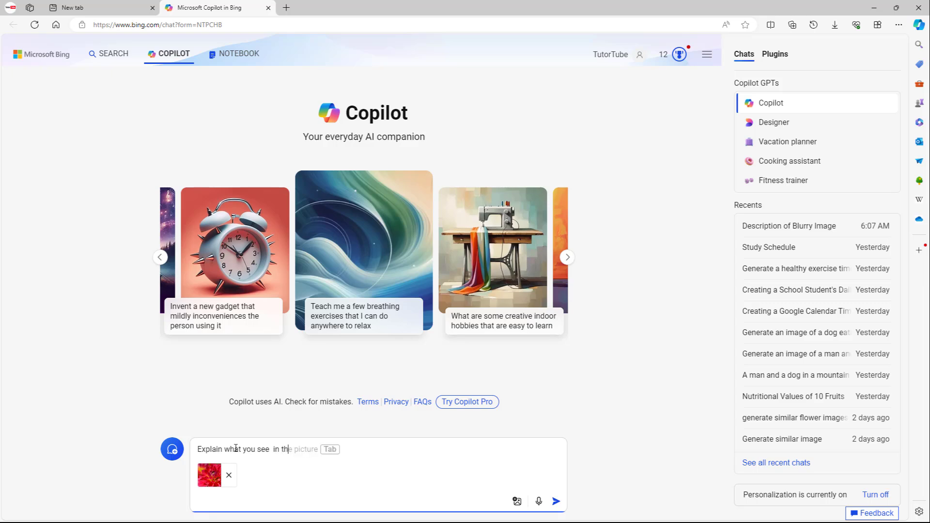
text(this image)
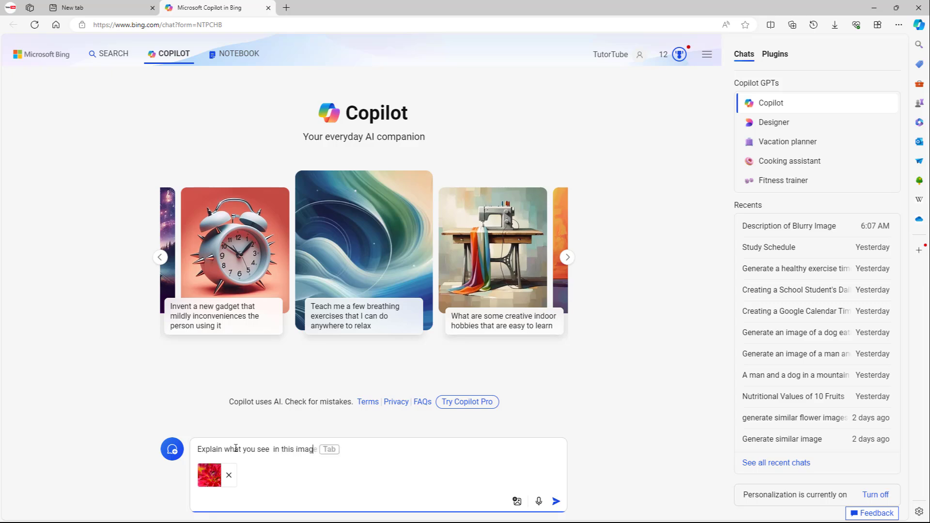
click(555, 501)
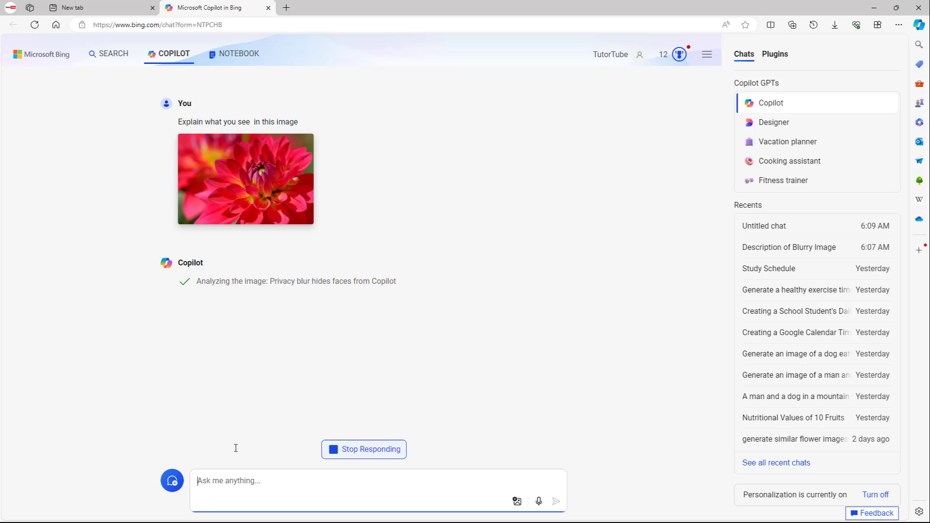
mouse_move(493, 363)
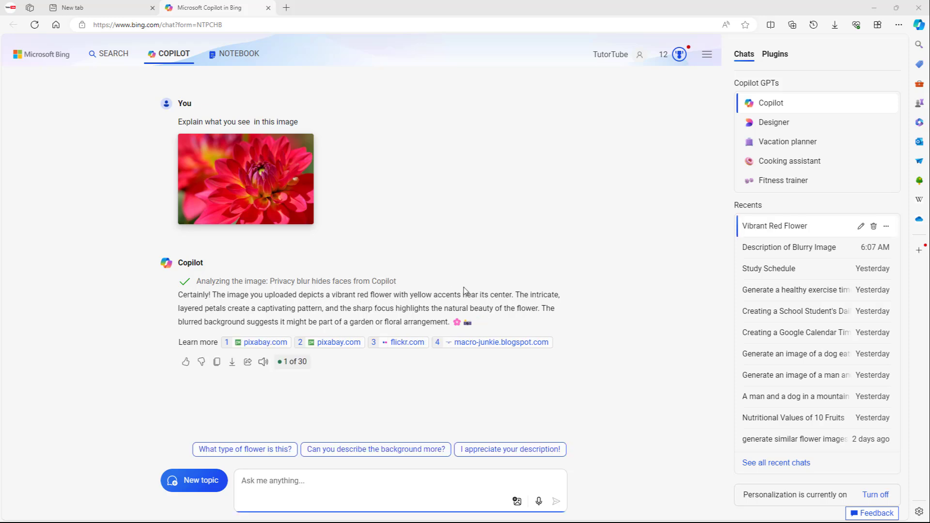
mouse_move(556, 310)
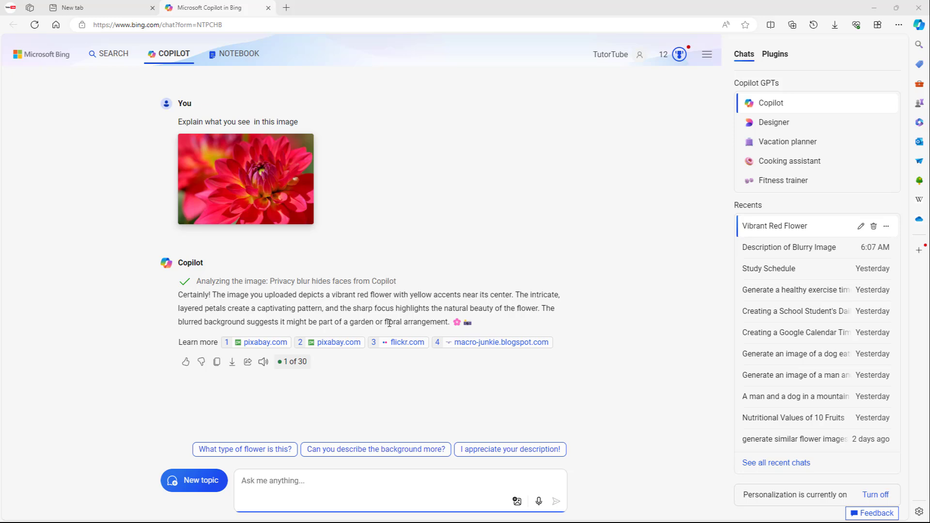
mouse_move(513, 320)
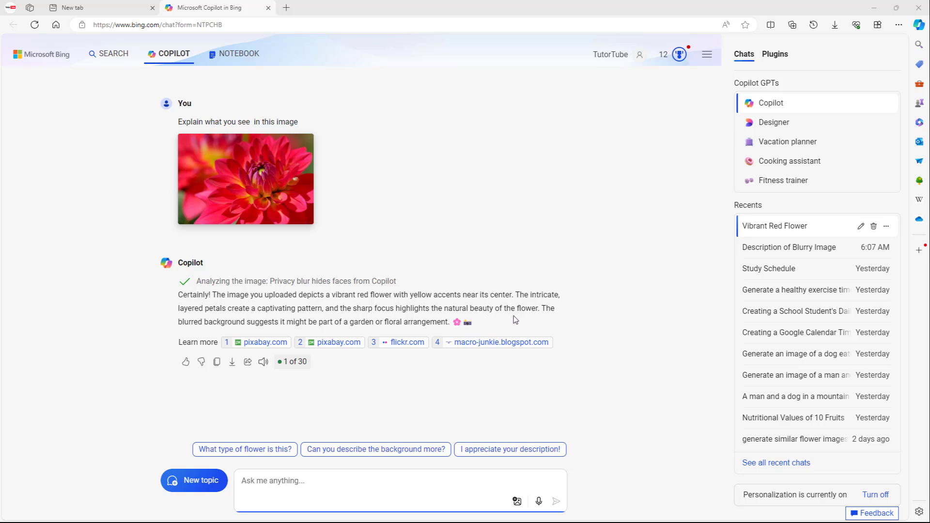
mouse_move(217, 362)
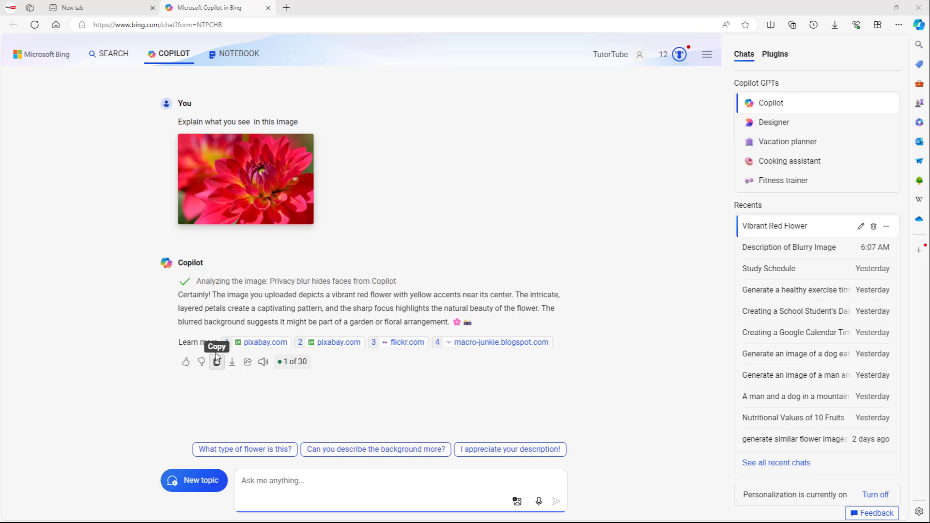
mouse_move(338, 342)
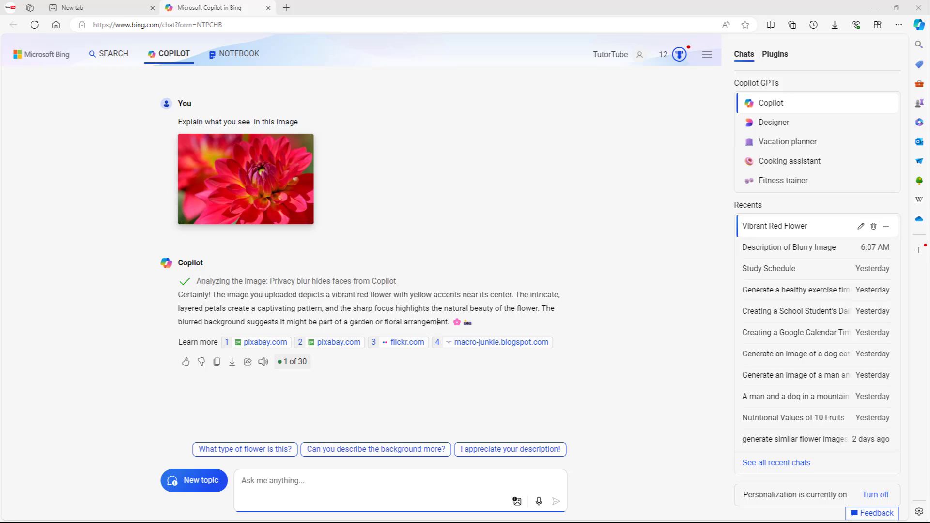
mouse_move(485, 331)
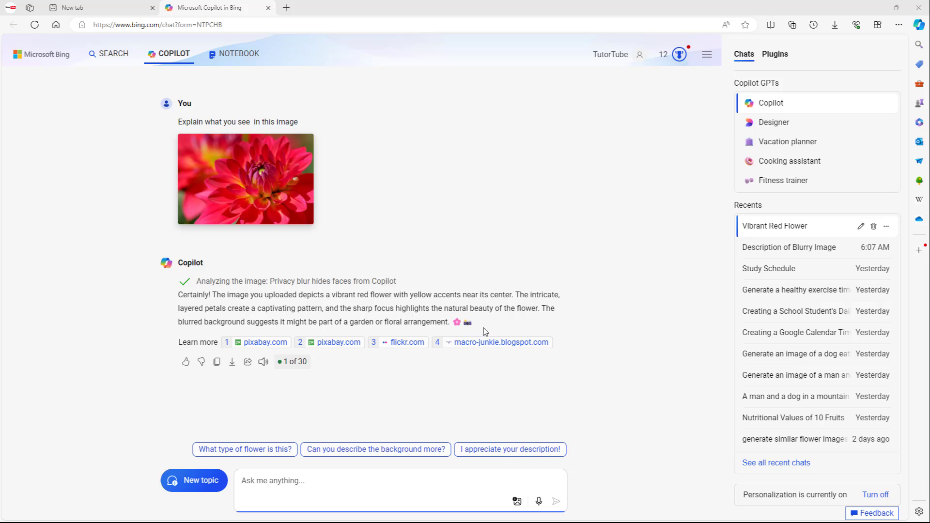
mouse_move(504, 325)
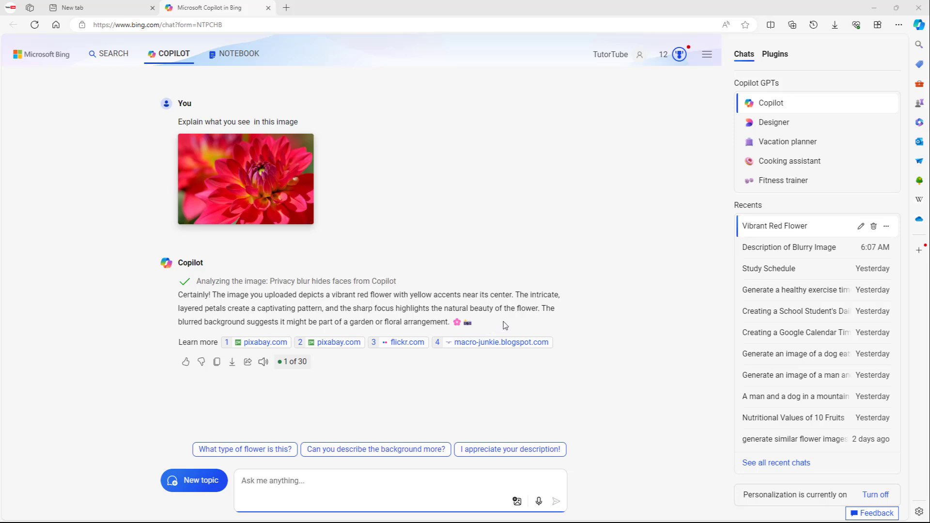
mouse_move(723, 322)
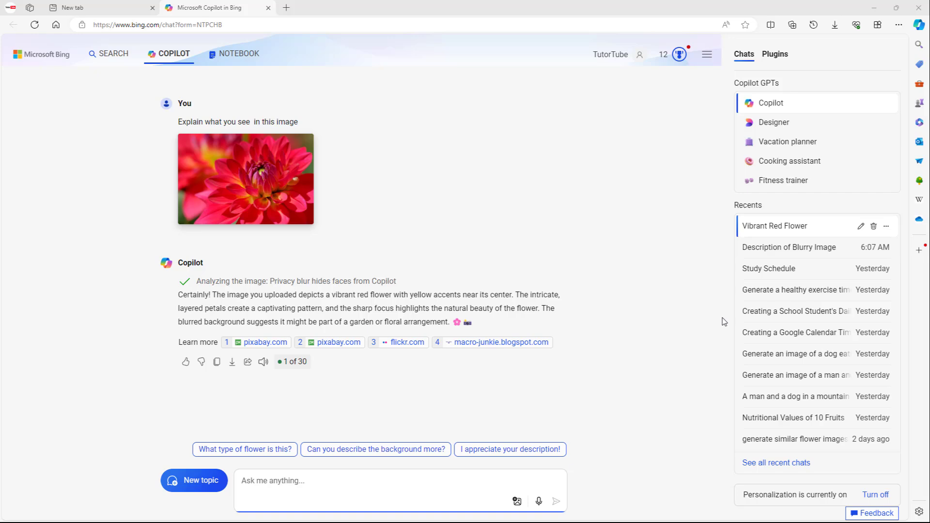
mouse_move(723, 322)
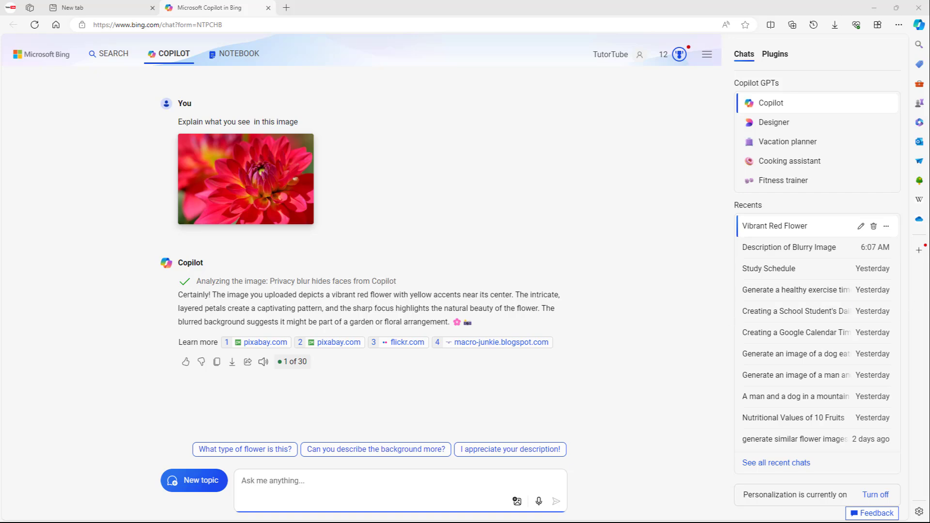